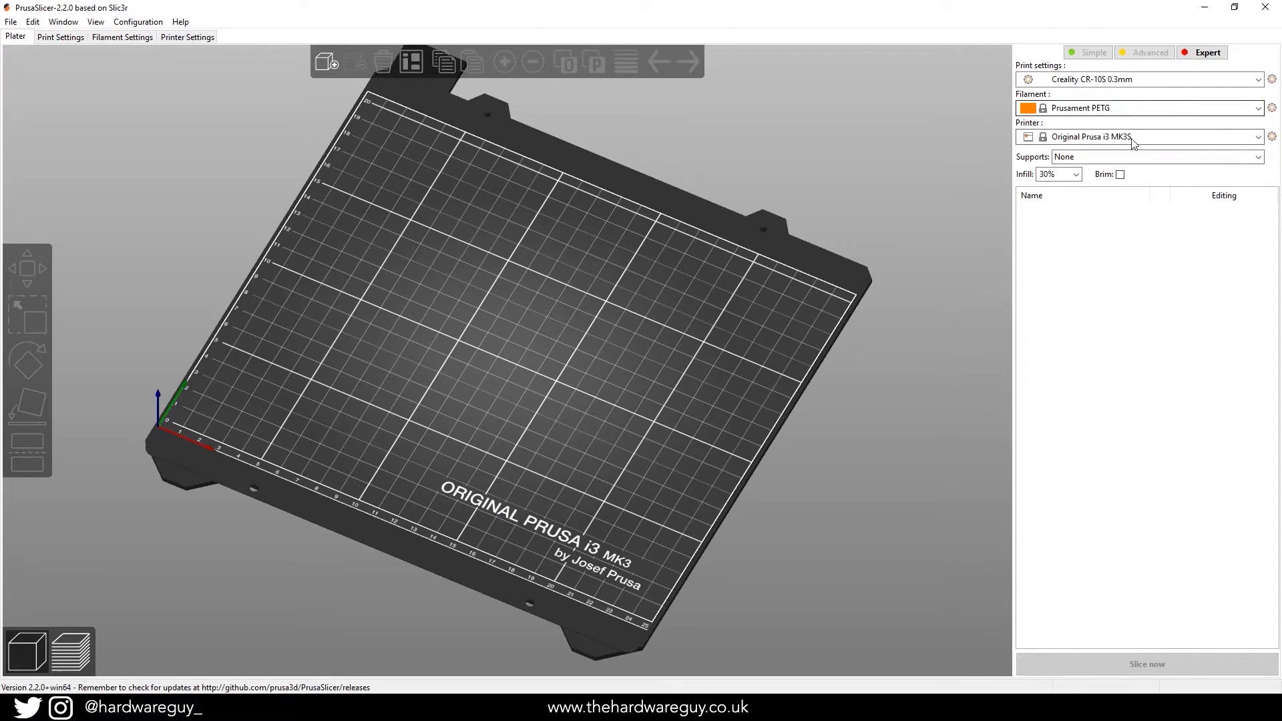
Step: Select the Creality CR-10S printer profile and slice the 3DBenchy on its bed
click(1136, 136)
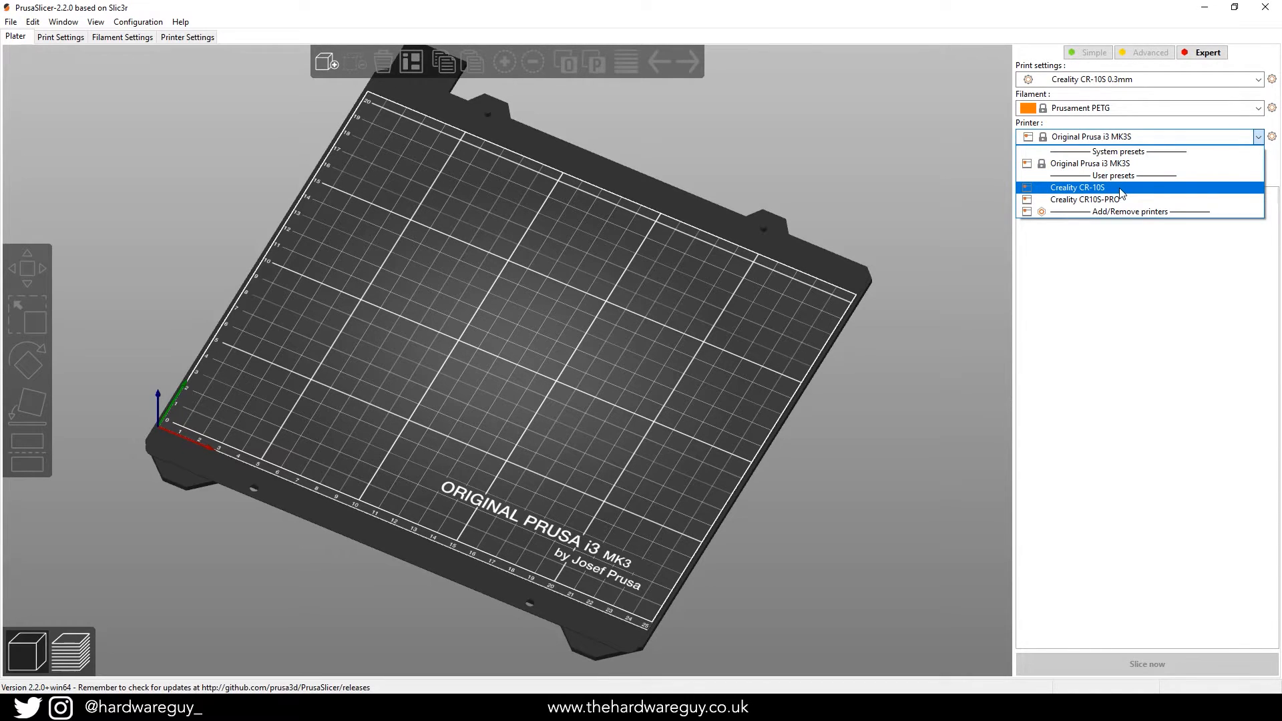
click(1077, 187)
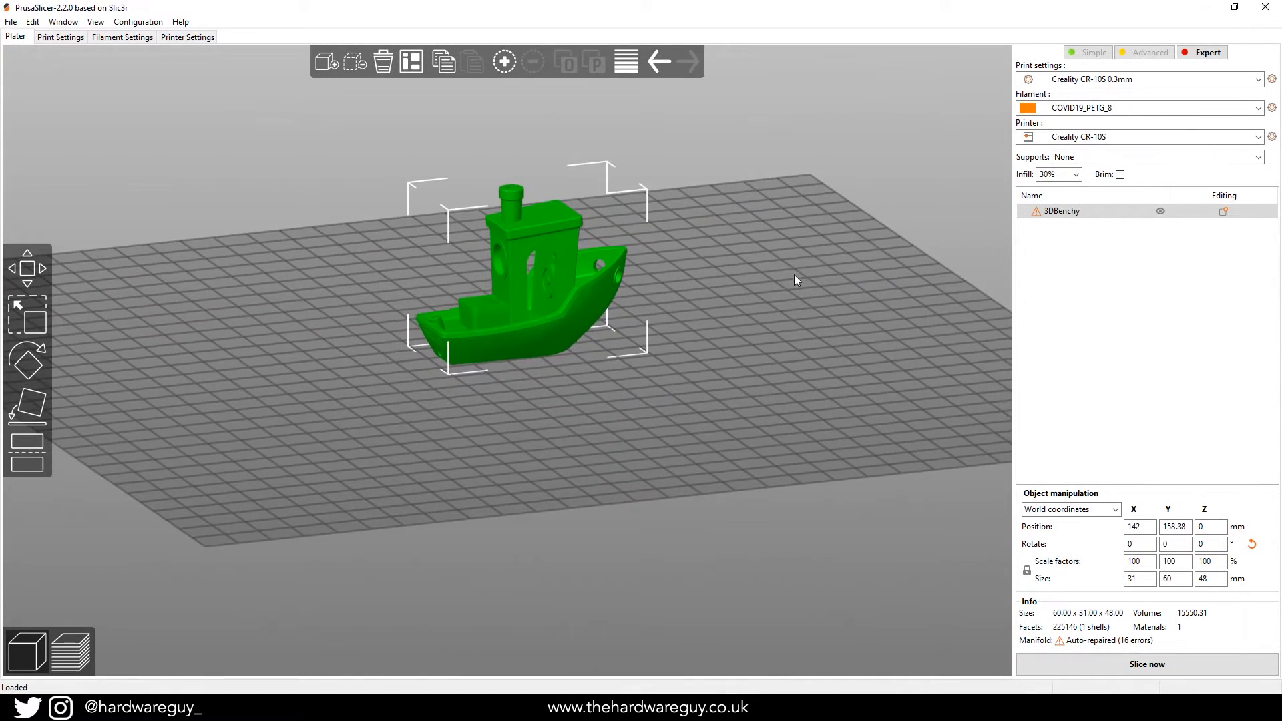
click(797, 280)
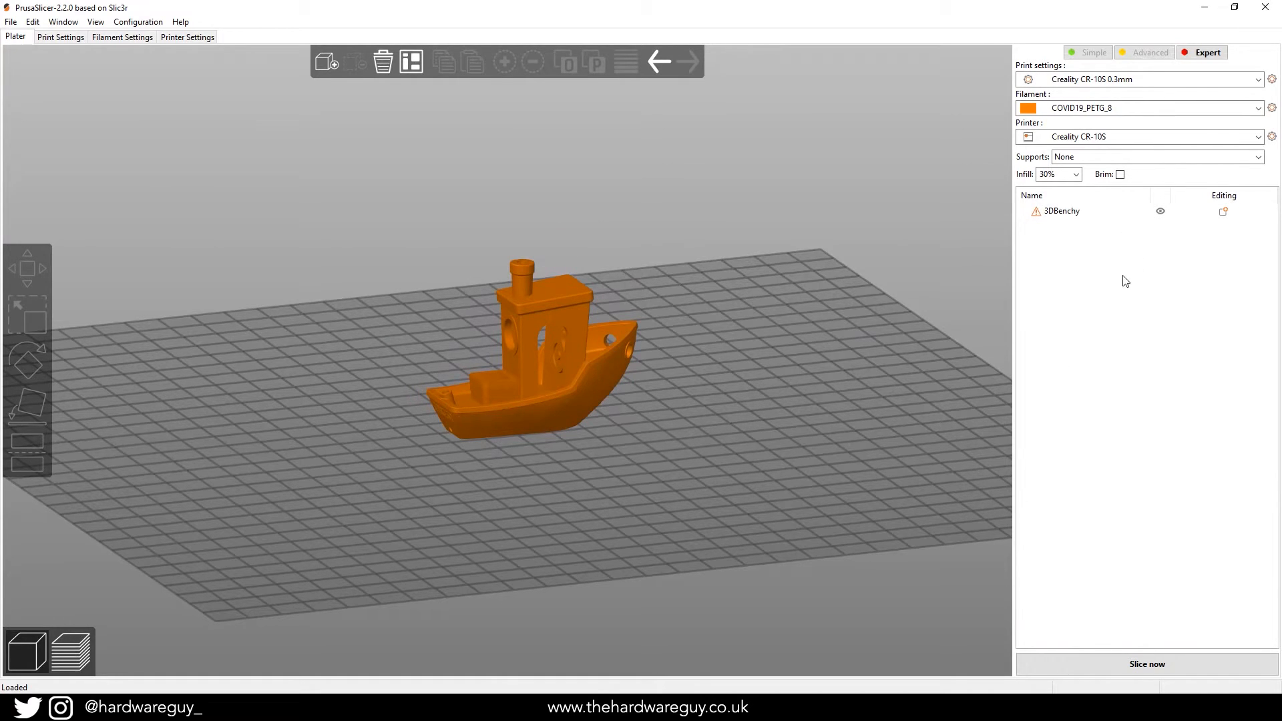
click(1146, 664)
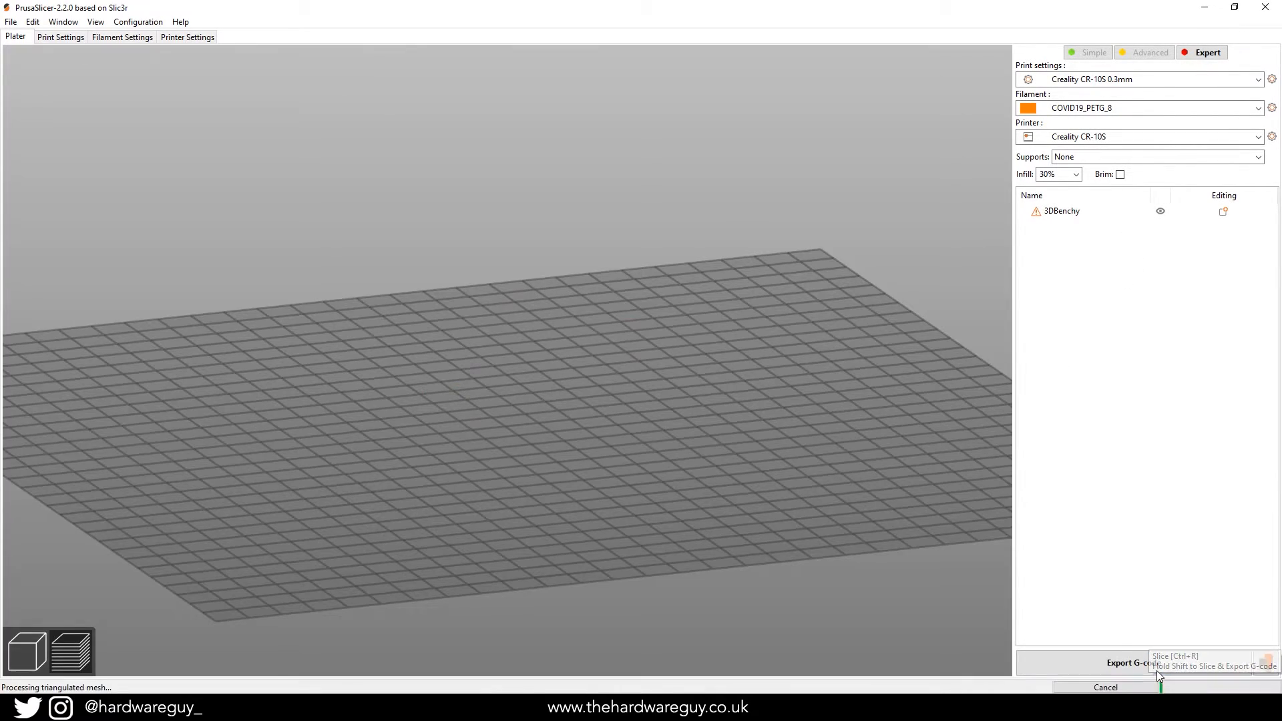
Step: Raise the layer slider to preview higher Benchy layers with the 56-minute print estimate
click(1132, 663)
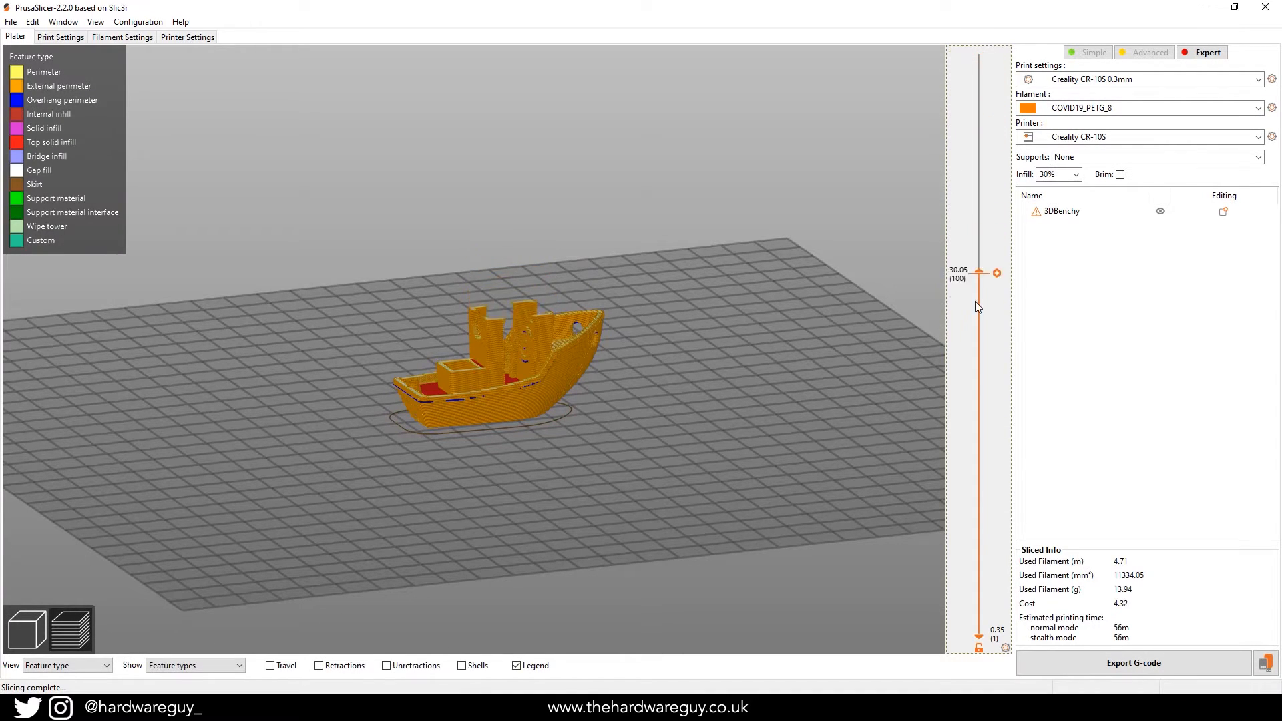
drag(980, 271, 980, 170)
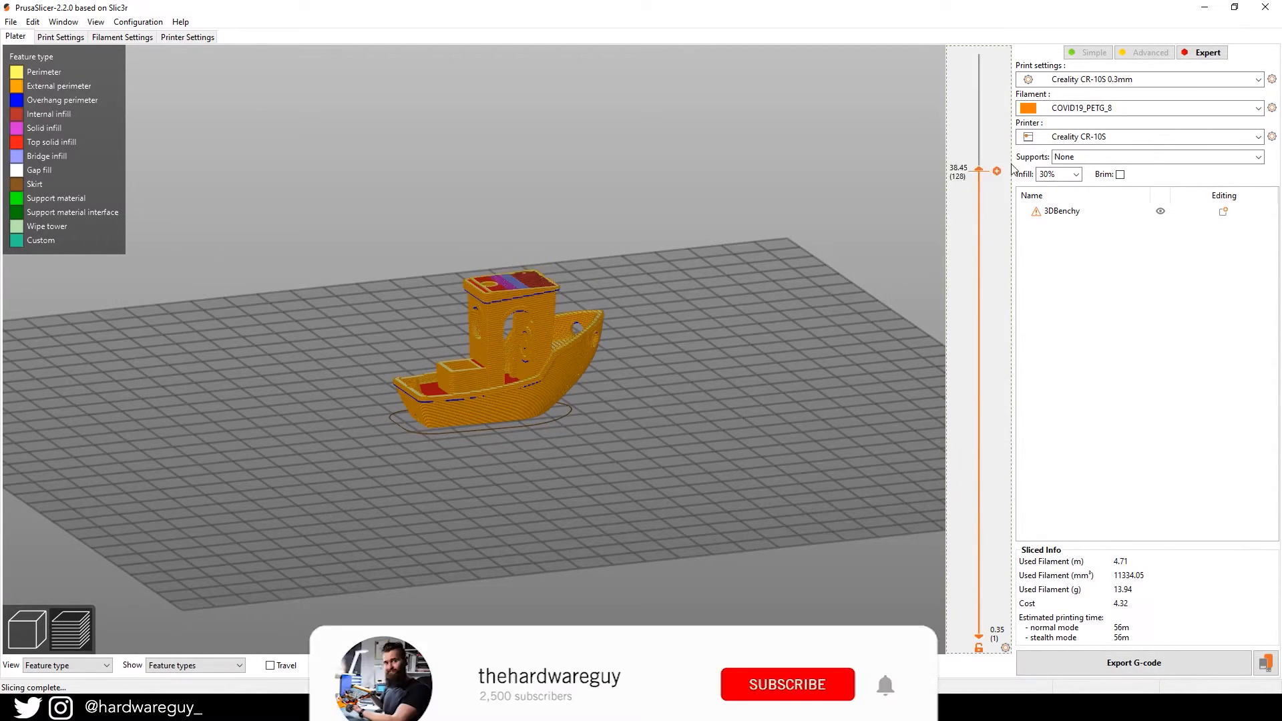